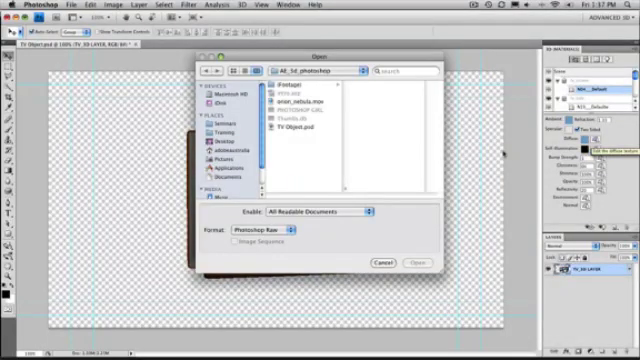
Load the nebula QuickTime movie file so it plays on the TV screen.
left_click(284, 100)
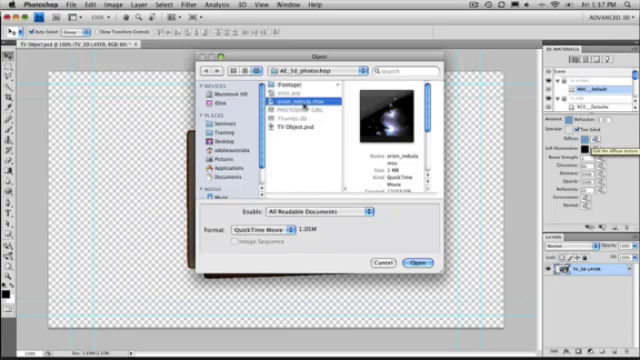
left_click(416, 260)
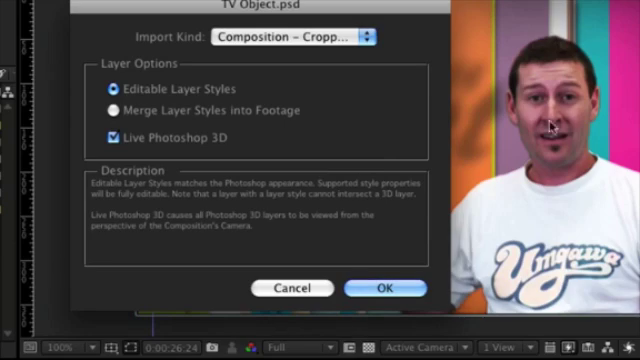
mouse_move(188, 128)
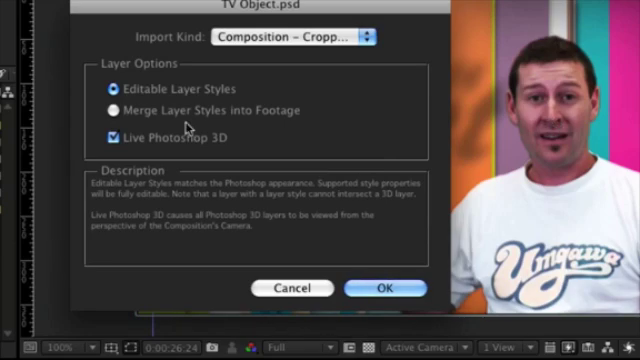
Import TV Object.psd as a Composition – Cropped Layers with Editable Layer Styles and Live Photoshop 3D.
left_click(384, 288)
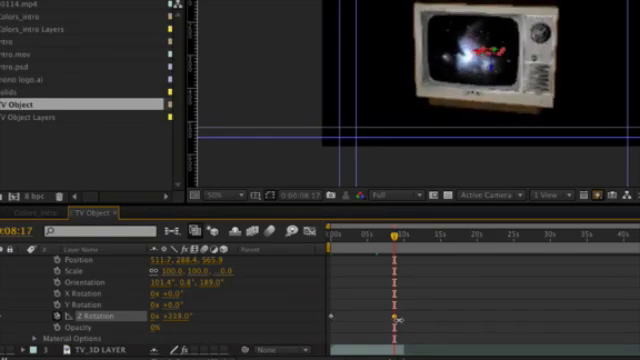
Scrub the TV layer's Y Rotation value to spin the model around its vertical axis.
left_click_drag(392, 230, 388, 230)
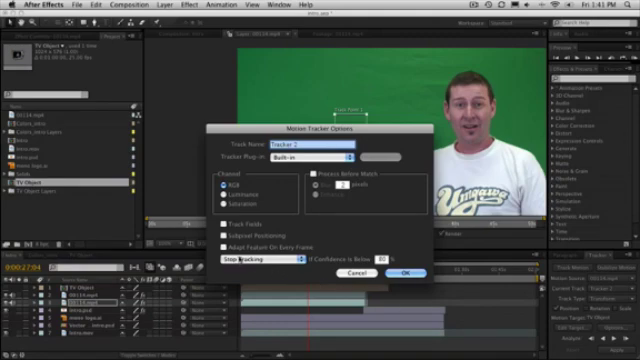
Confirm the Motion Tracker Options with the track name and channel set.
left_click(410, 272)
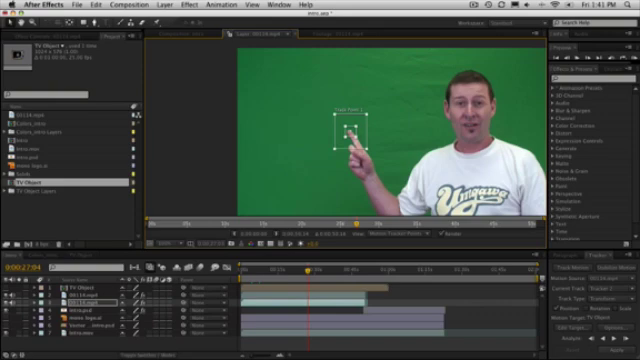